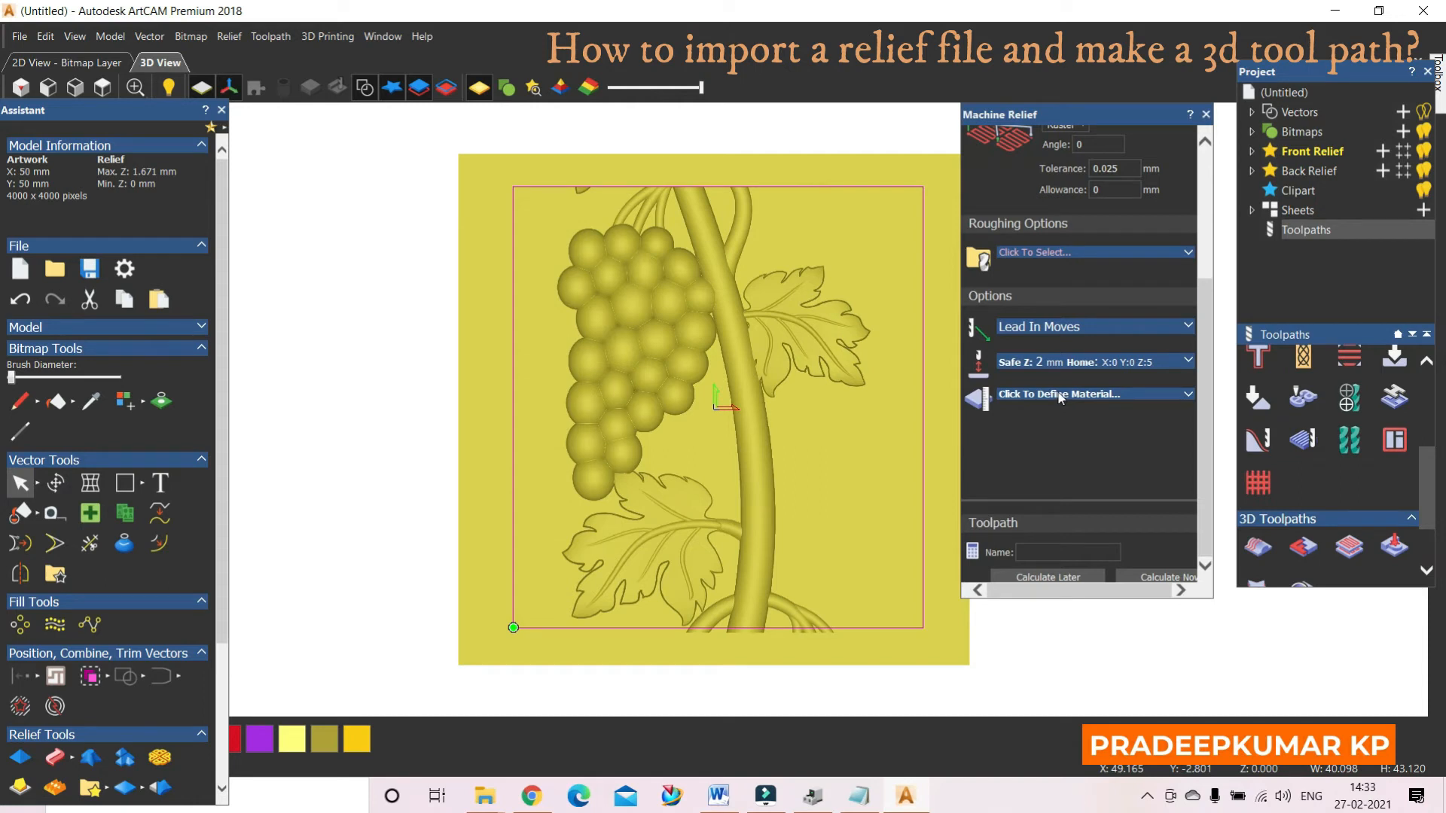
# Step: Begin defining the material block for the grape-vine relief from the Machine Relief panel
pyautogui.click(1164, 576)
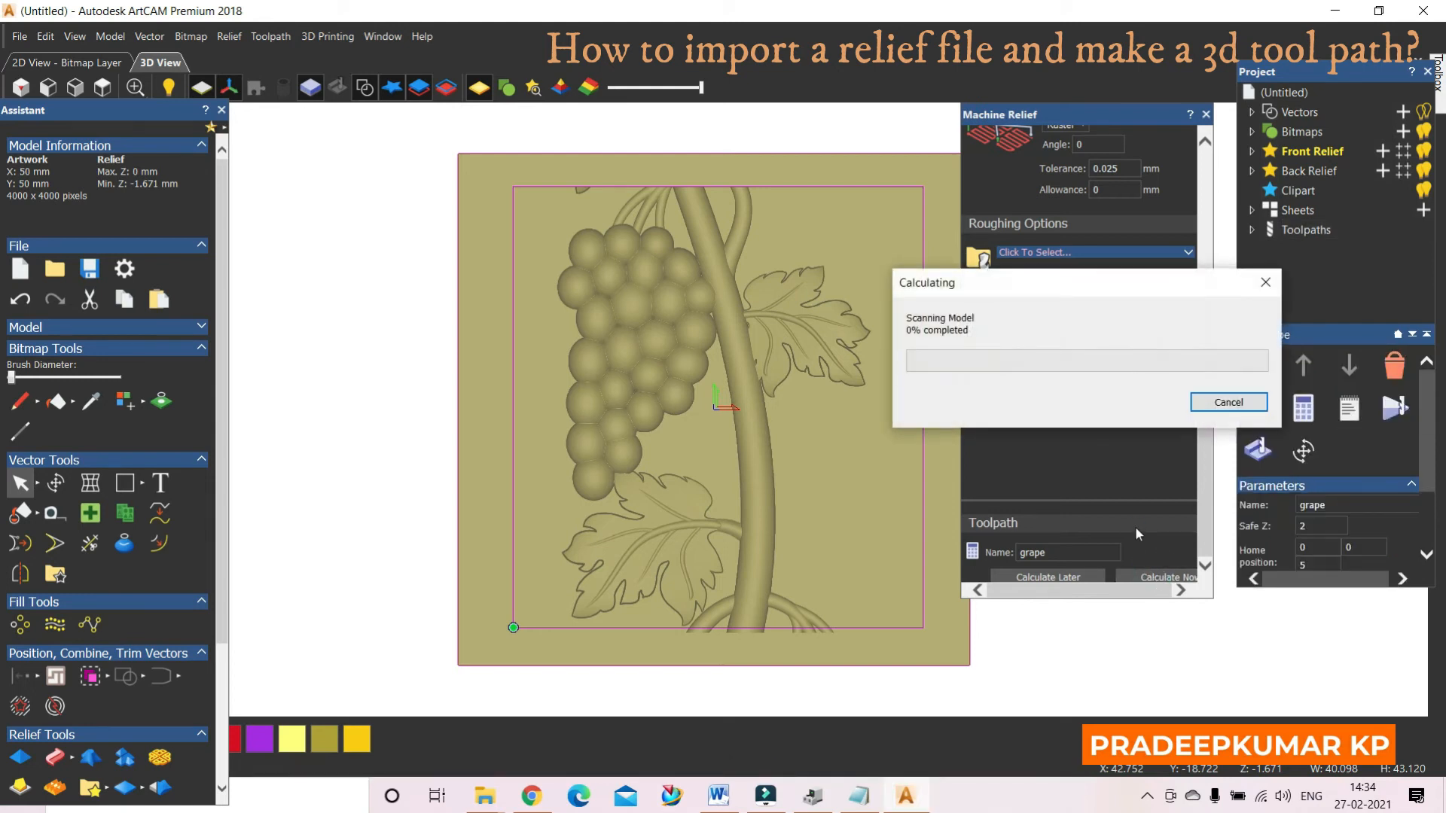